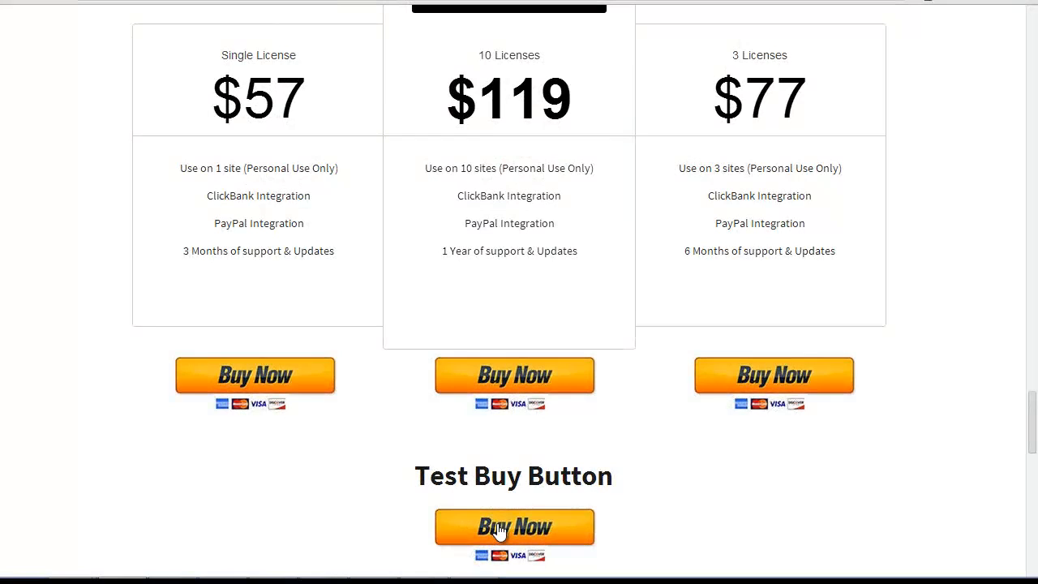
Buy the Wishlist Auto Registration test item and pay $0.01 via PayPal Checkout
{"action": "left_click", "coordinate": [513, 525]}
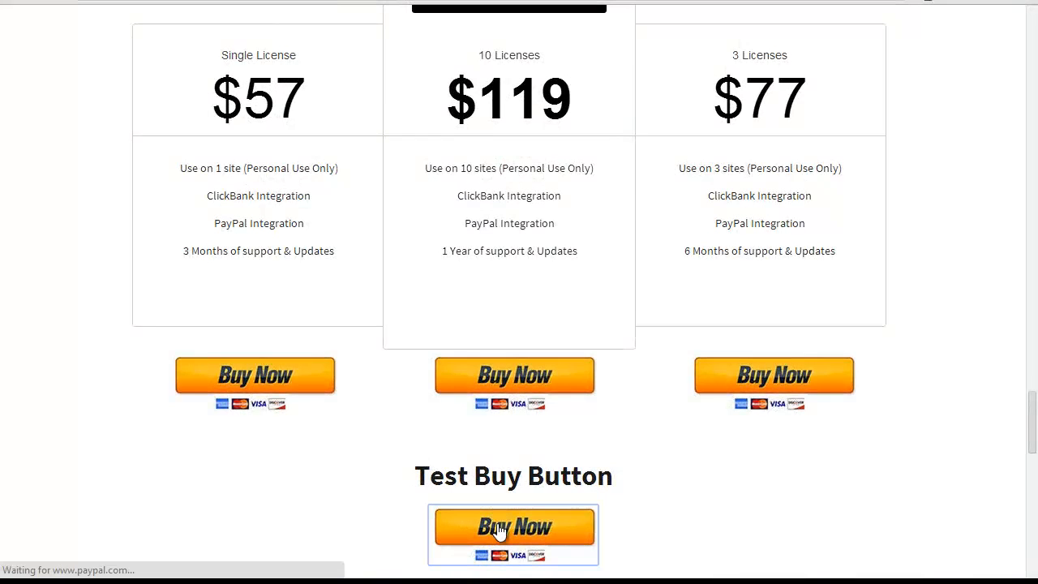
{"action": "left_click", "coordinate": [512, 528]}
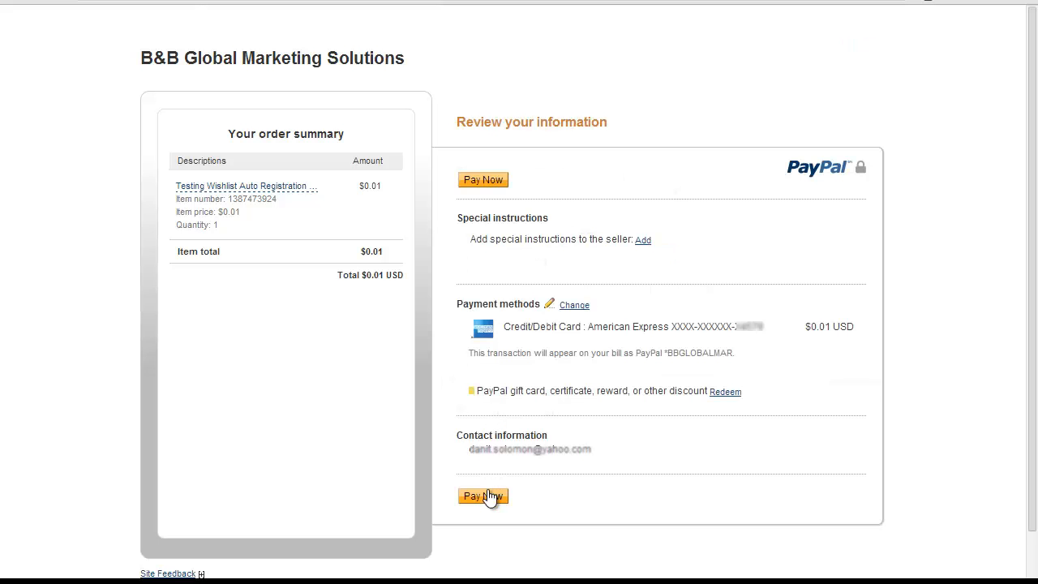
{"action": "left_click", "coordinate": [483, 495]}
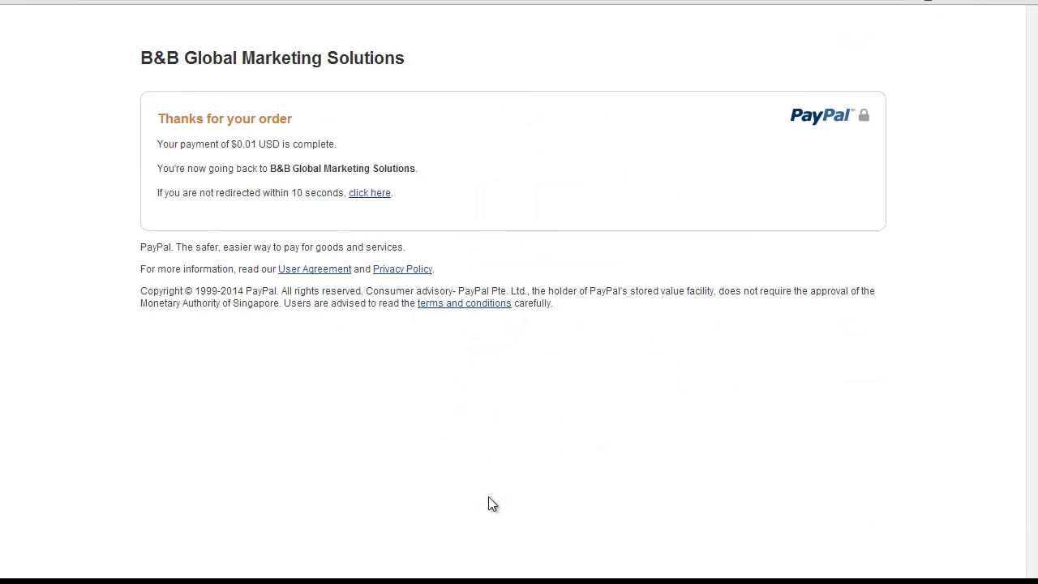
{"action": "left_click", "coordinate": [369, 192]}
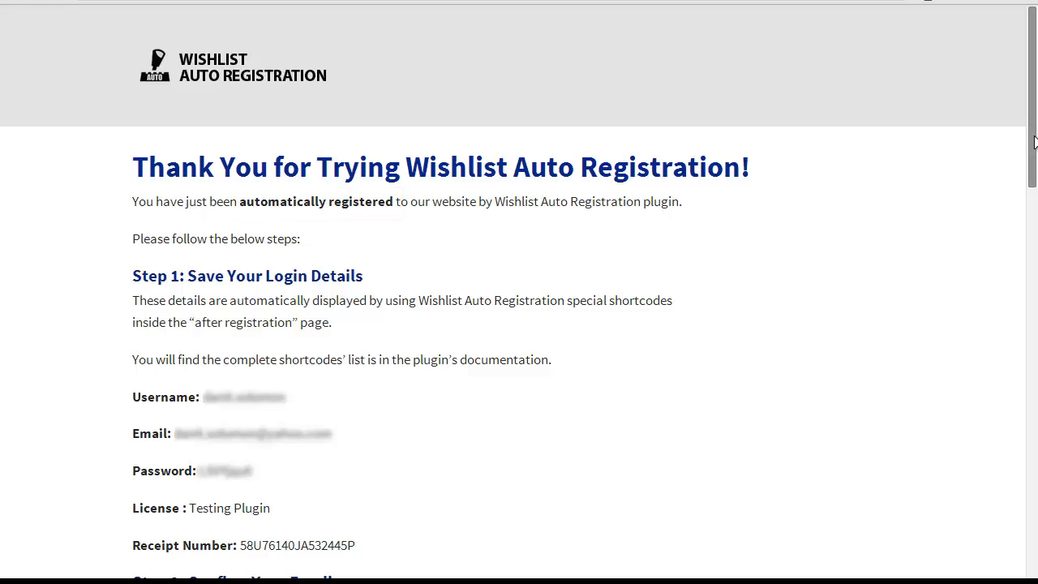
{"action": "mouse_move", "coordinate": [497, 503]}
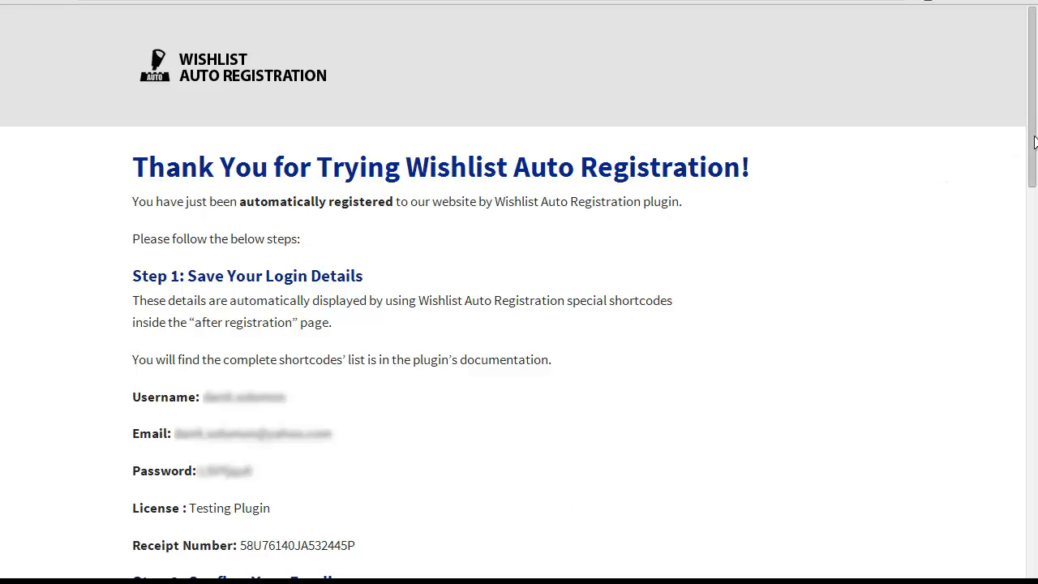
Scroll the thank-you page to review the new member's login details and receipt number
{"action": "scroll", "scroll_direction": "down", "scroll_amount": 3}
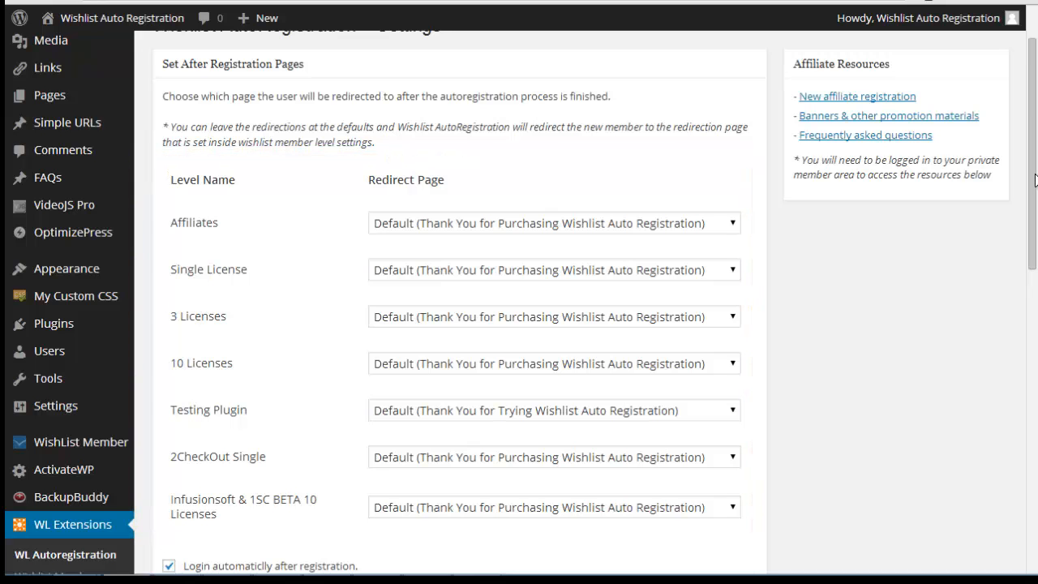
Scroll WL Autoregistration settings past after-registration pages to the ClickBank and PayPal gateways
{"action": "scroll", "scroll_direction": "down", "scroll_amount": 3}
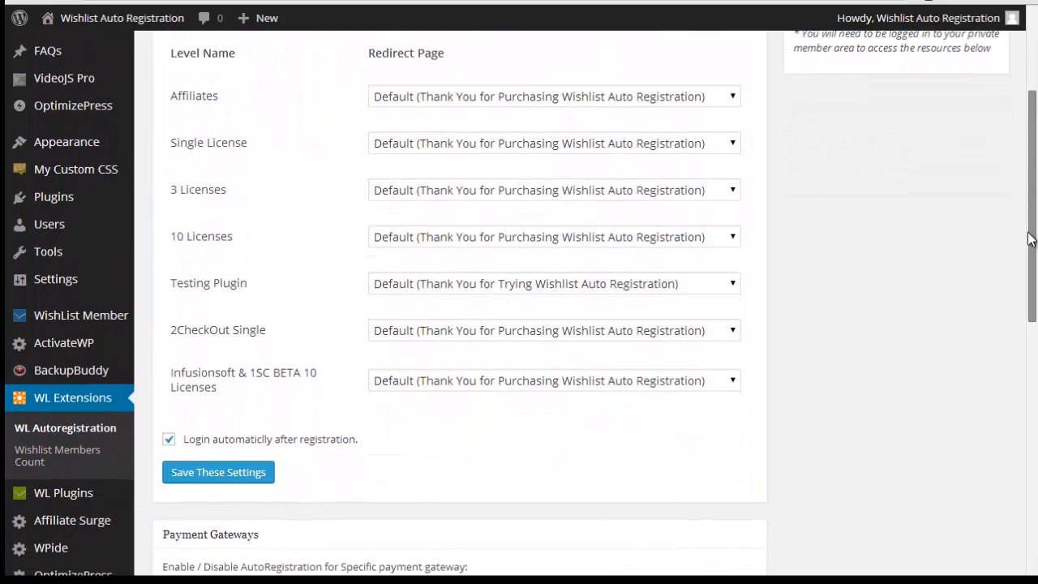
{"action": "scroll", "scroll_direction": "down", "scroll_amount": 3}
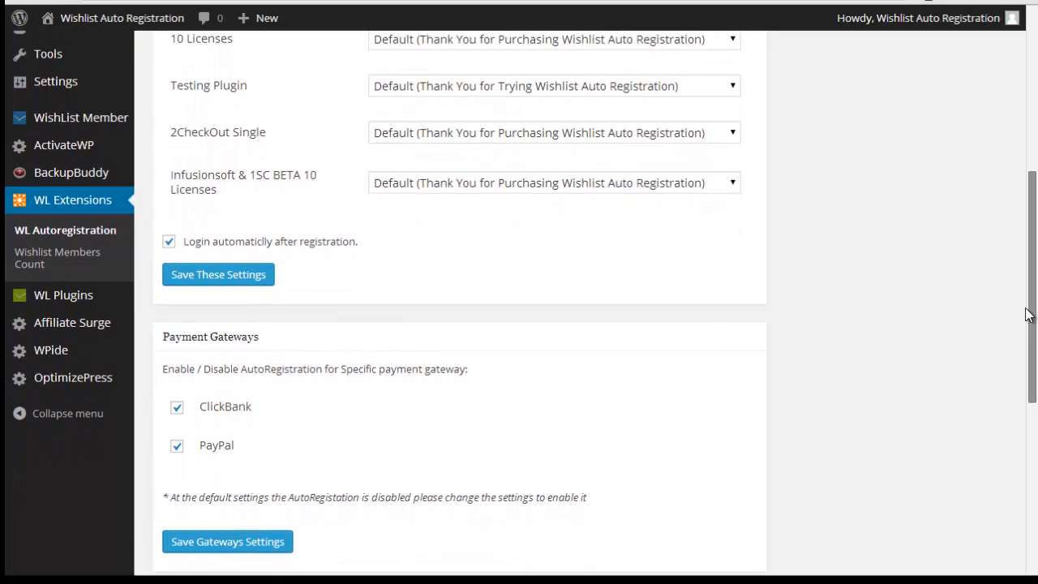